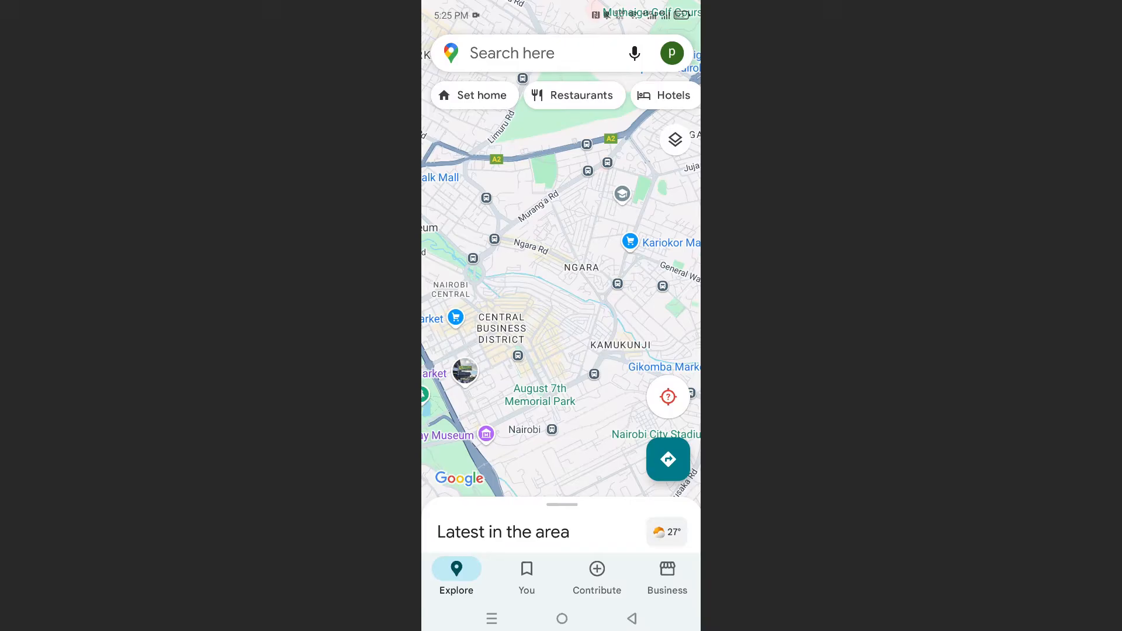
Step: Start directions from Westlands, Nairobi and begin entering 'wilso' as the destination
left_click(667, 459)
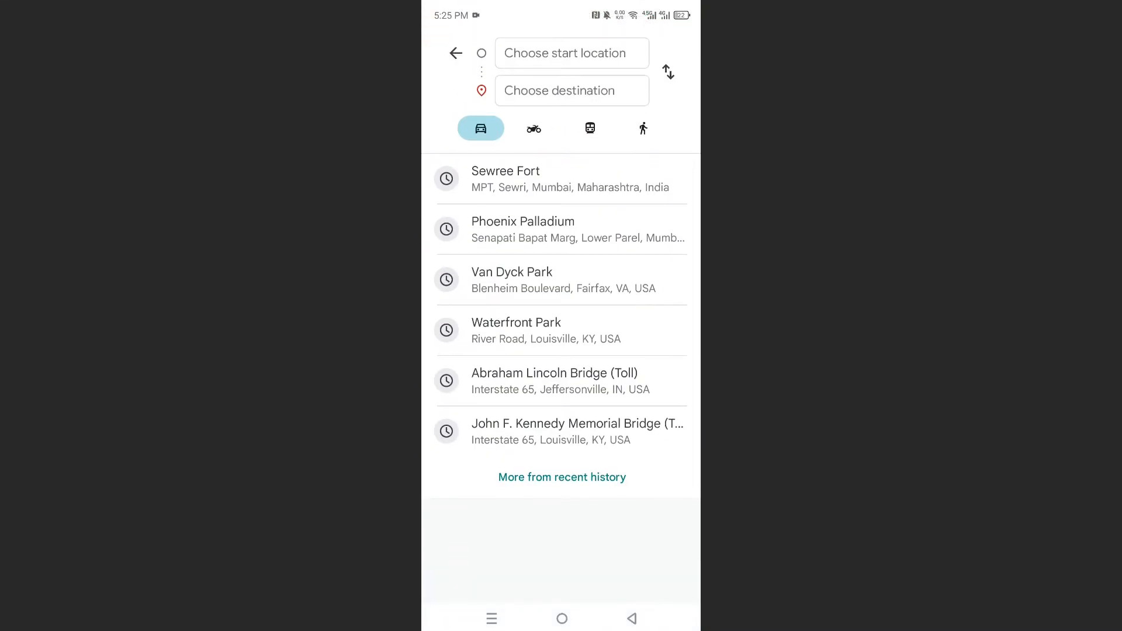
left_click(571, 53)
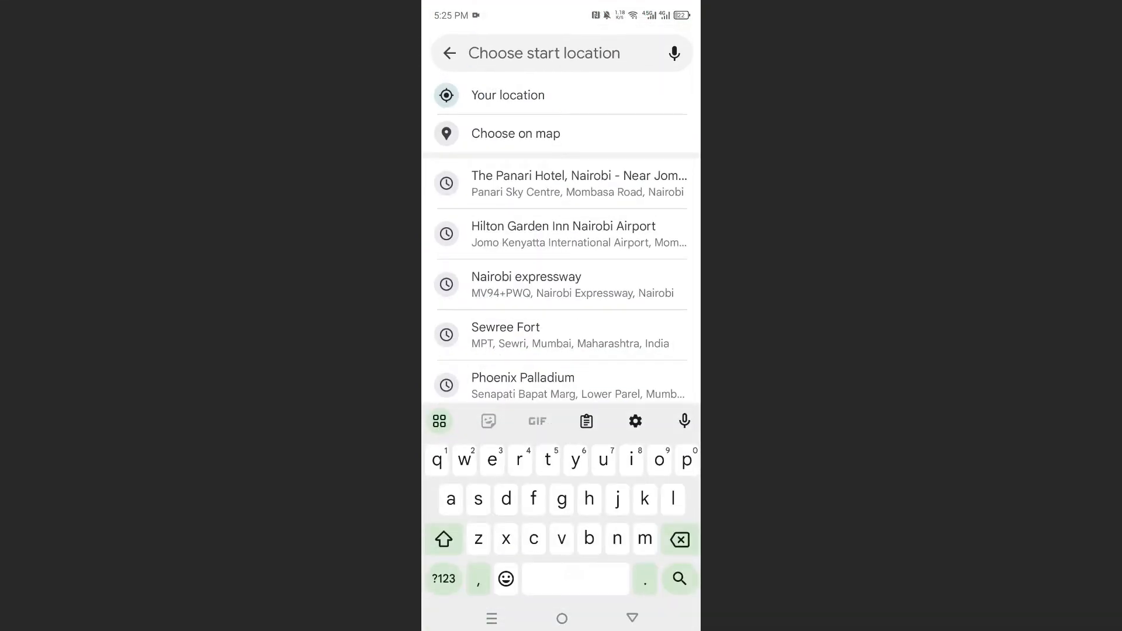
type("westlands, Nairobi")
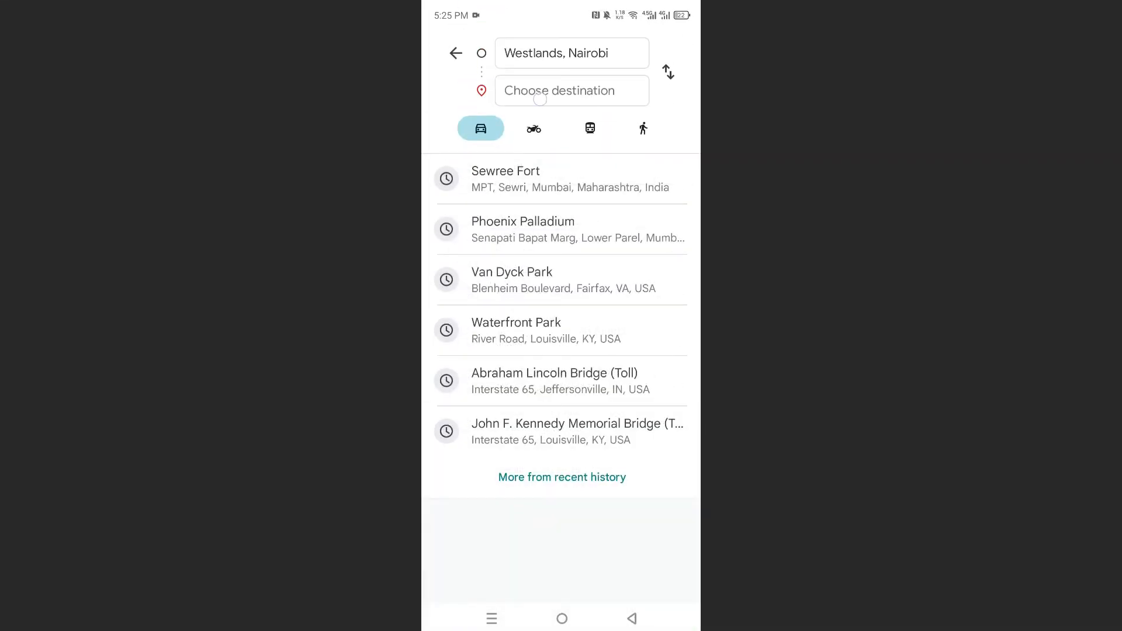
type("wilso")
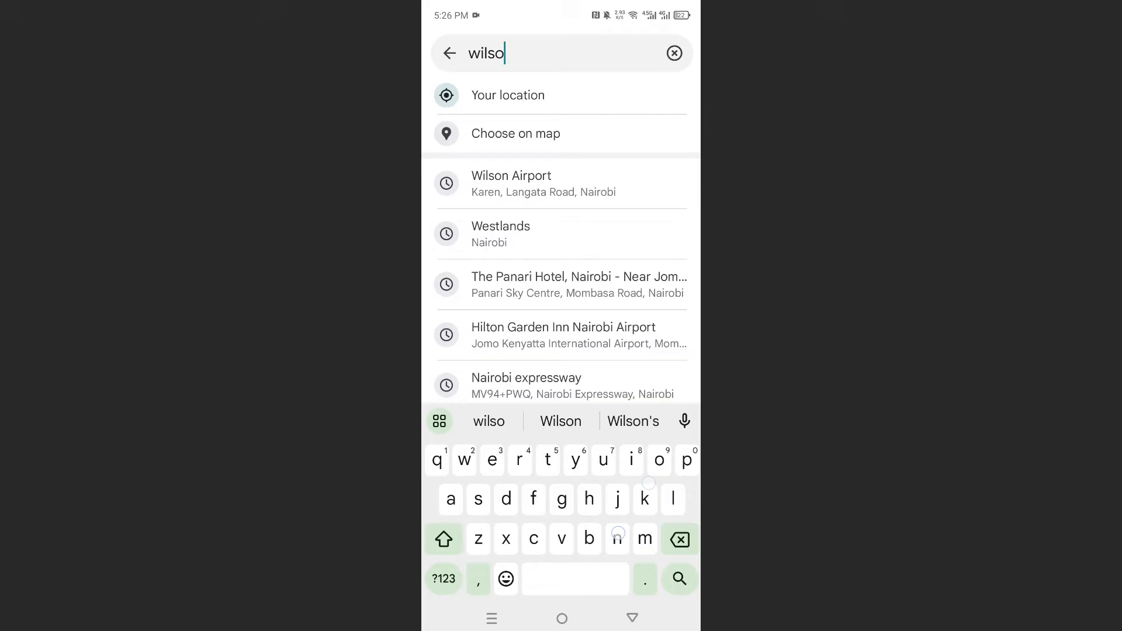
Step: Choose the Wilson Airport suggestion to load the 14 min, 7.5 km driving route
left_click(511, 175)
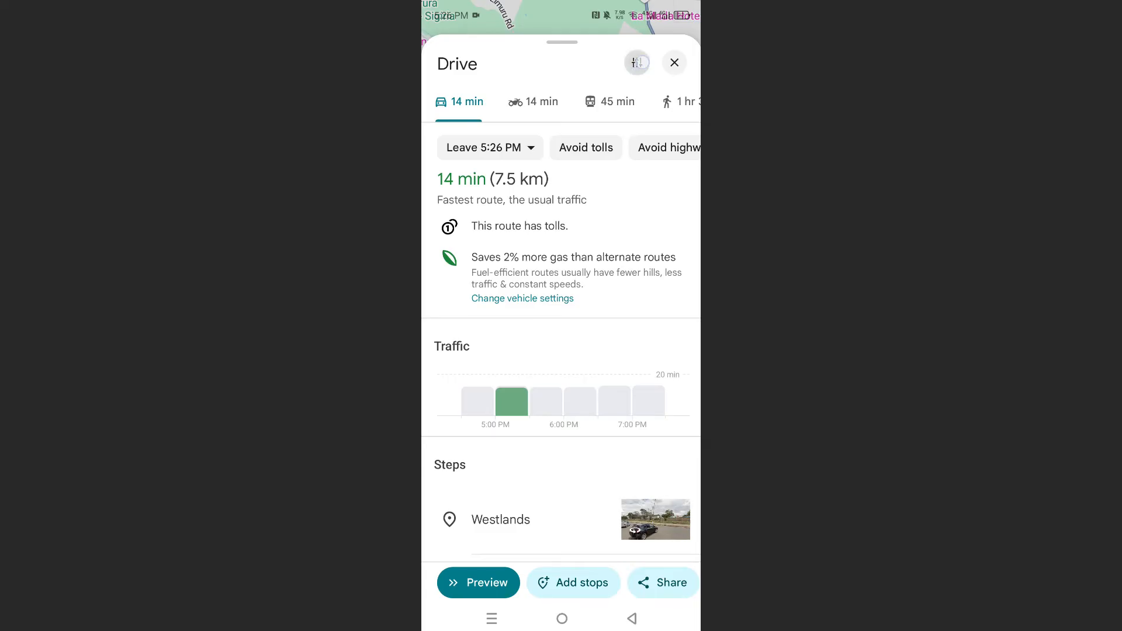
Step: Enable 'See toll pass prices' in Trip options and return to the 14-minute route
left_click(637, 63)
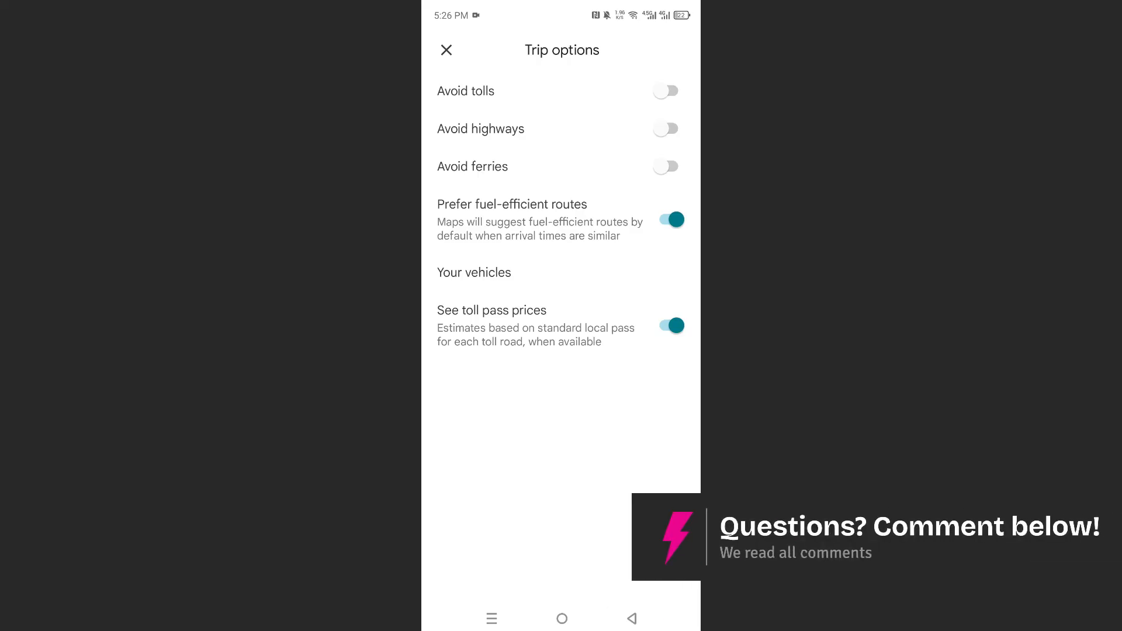
left_click(446, 50)
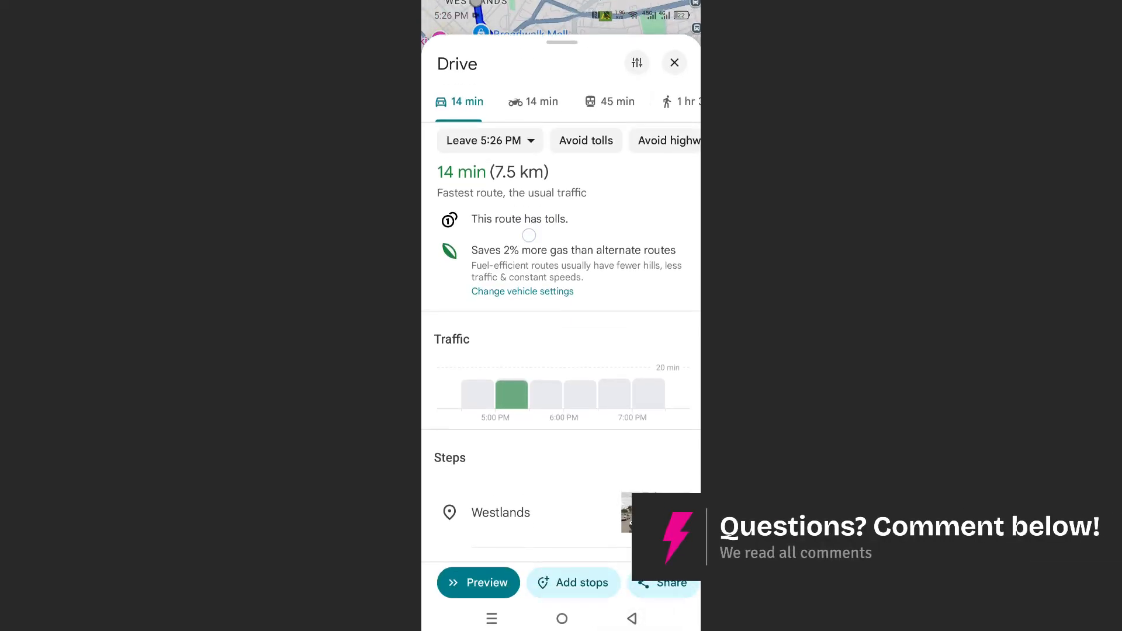